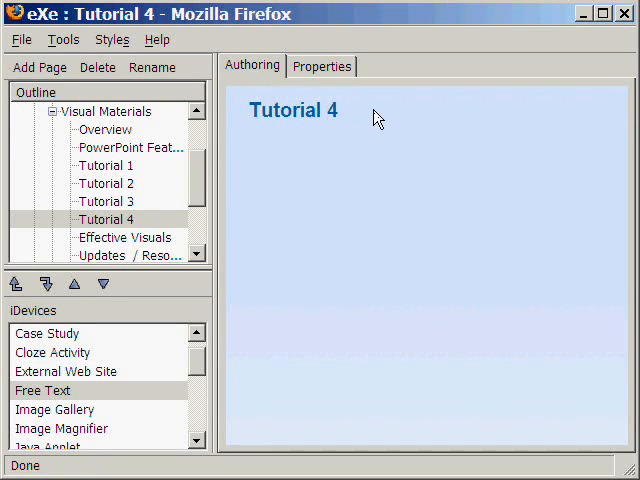
mouse_move(428, 120)
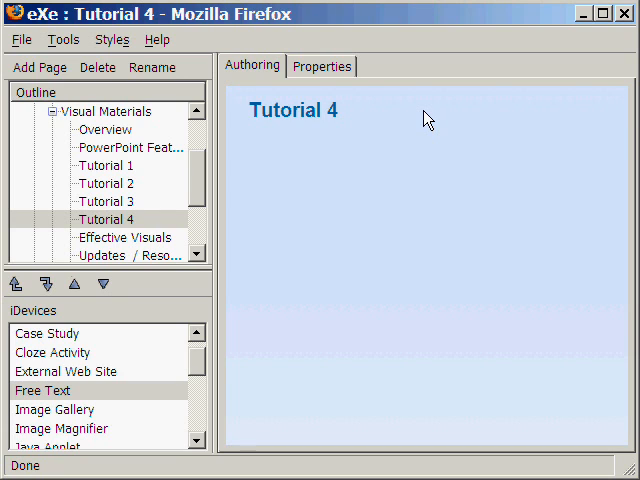
left_click(64, 372)
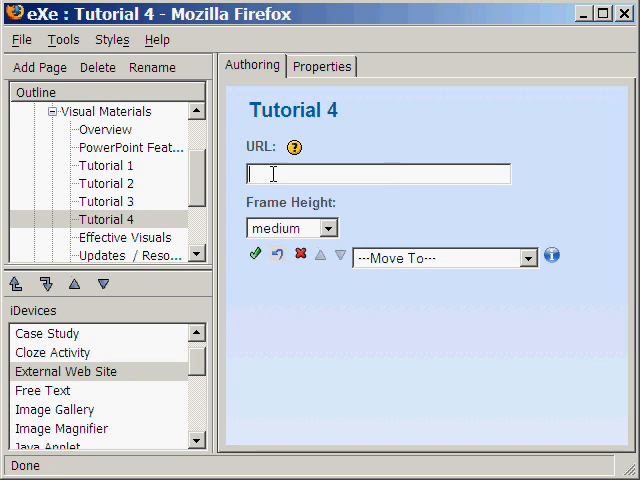
type("www.bcschools.net/staff/PowerPointHelp.htm")
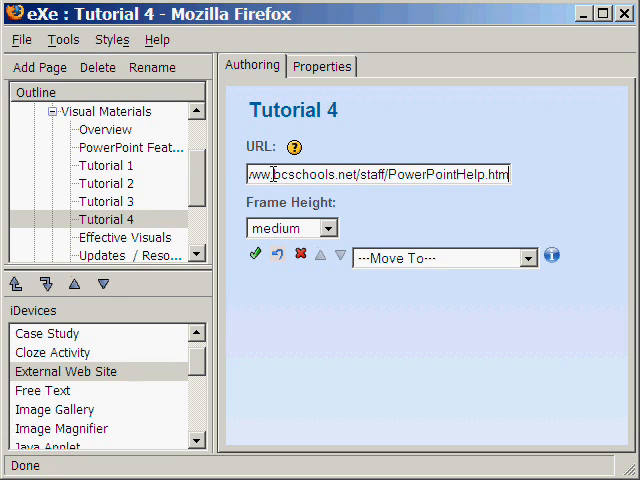
mouse_move(540, 184)
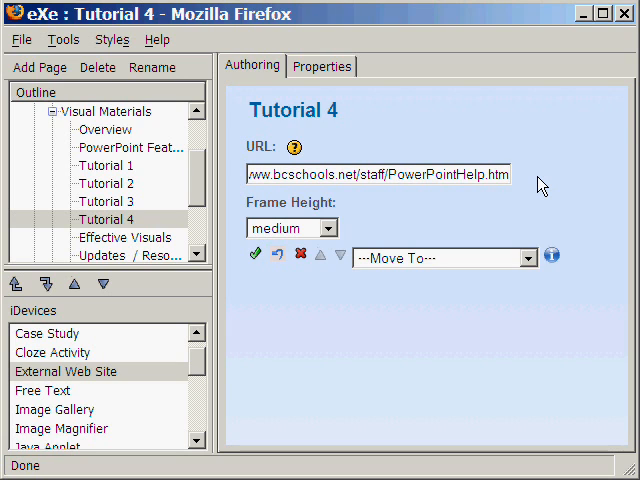
mouse_move(440, 204)
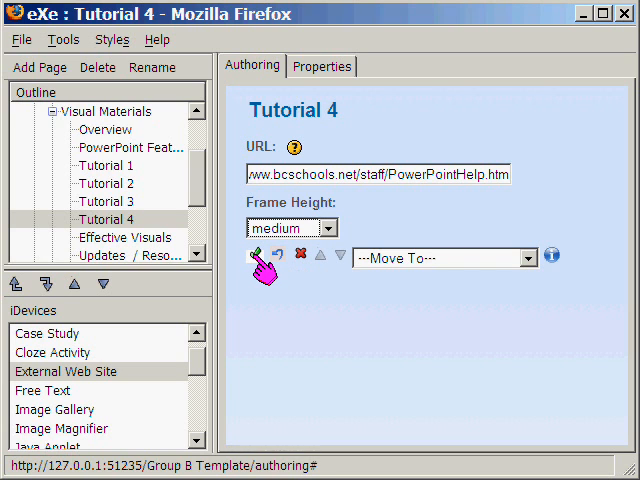
- Apply the iDevice so the bcschools PowerPoint help page is embedded in Tutorial 4
left_click(256, 254)
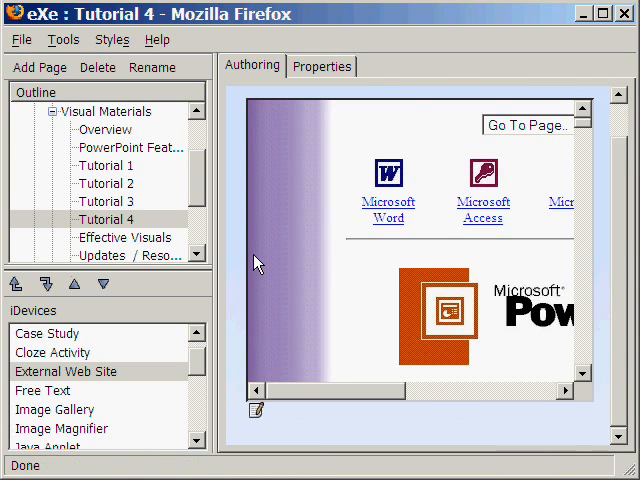
mouse_move(364, 424)
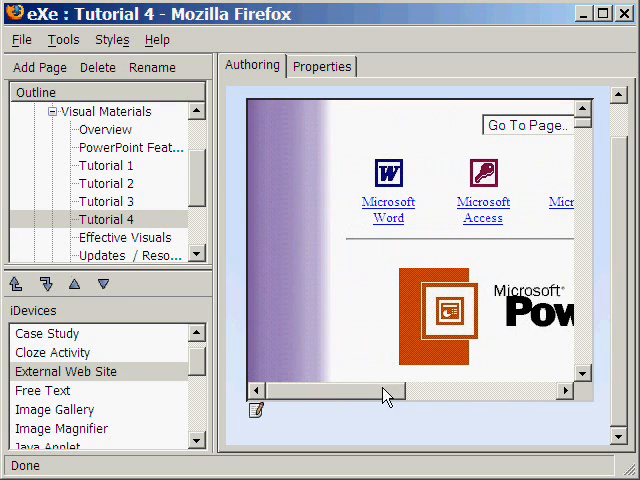
mouse_move(584, 130)
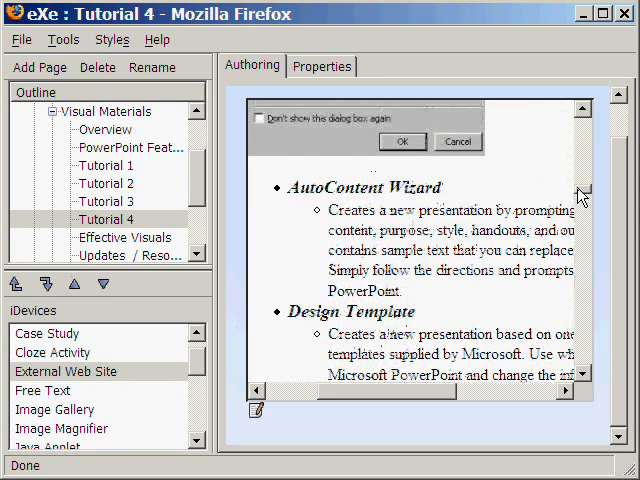
- Reopen the External Web Site iDevice for editing to set Frame Height to large
left_click(402, 140)
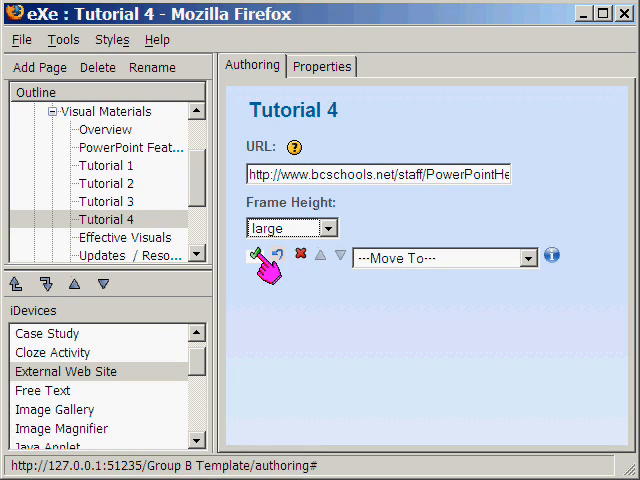
- Apply the large frame height and move down to add a Source line below the embed
left_click(256, 256)
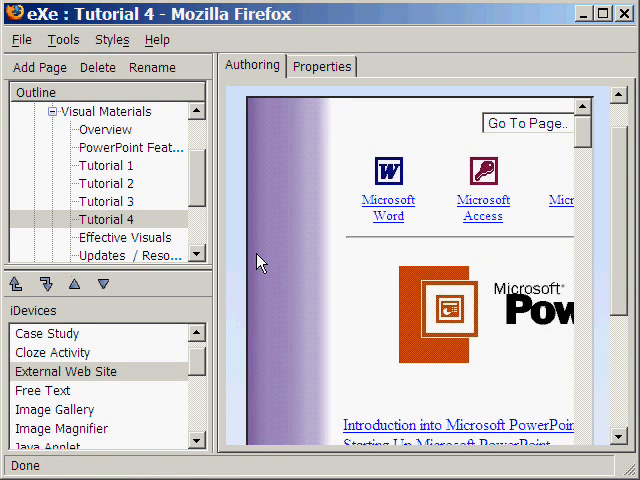
mouse_move(624, 210)
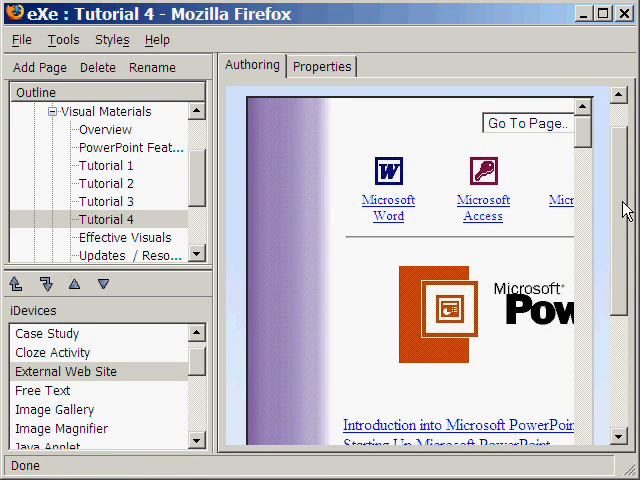
scroll("down", 3)
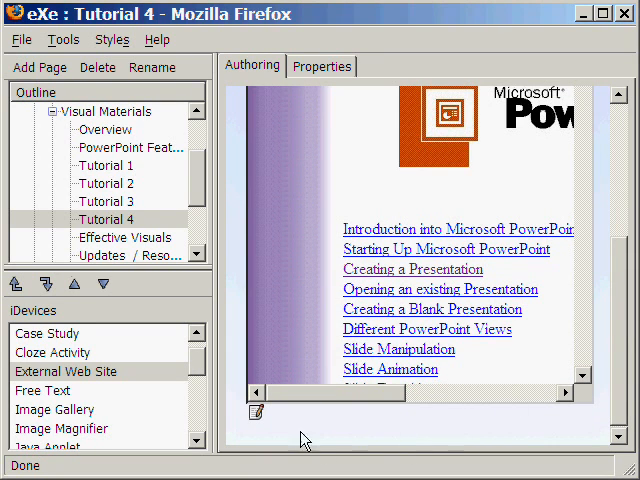
mouse_move(64, 398)
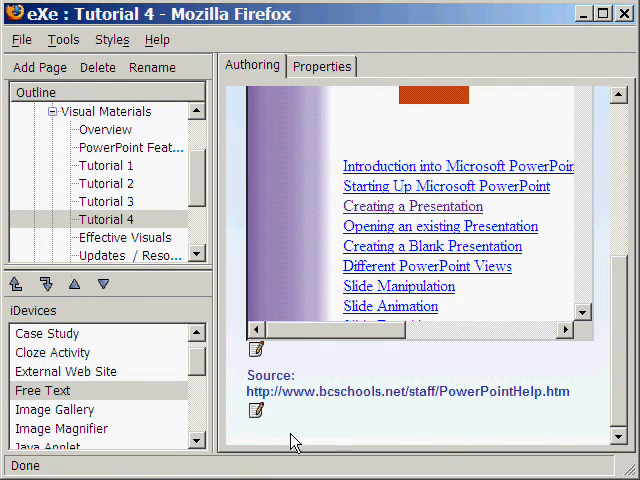
mouse_move(154, 408)
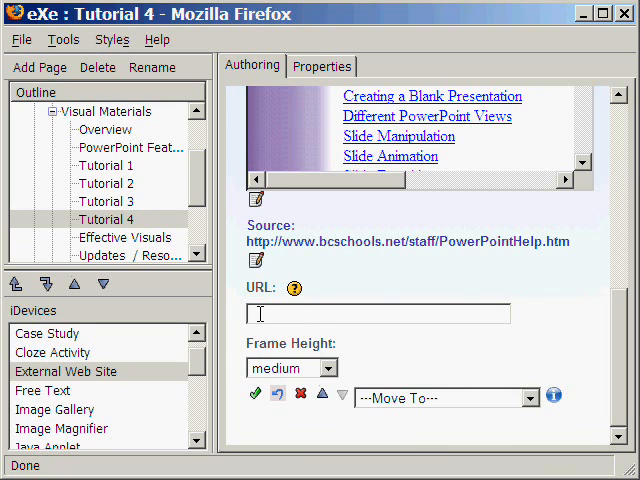
- Embed educationworld.com/a_tech/tutorials/ew_ppt.htm as a second External Web Site iDevice
type("cationworld.com/a_tech/tutorials/ew_ppt.htm")
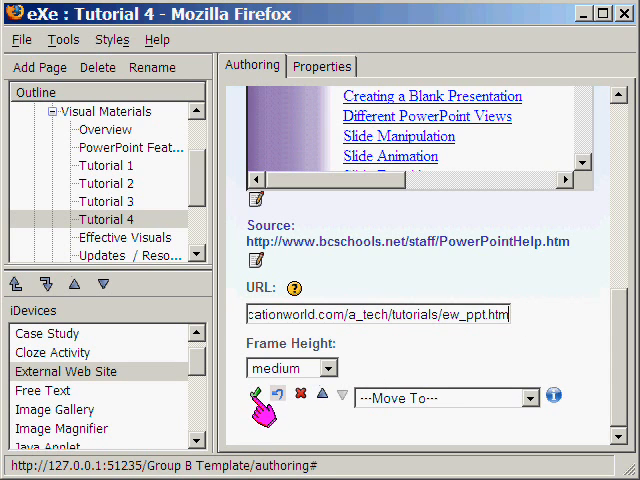
left_click(258, 392)
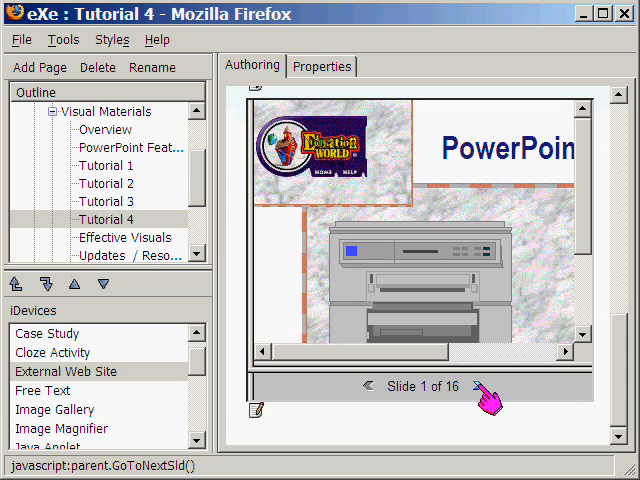
left_click(482, 386)
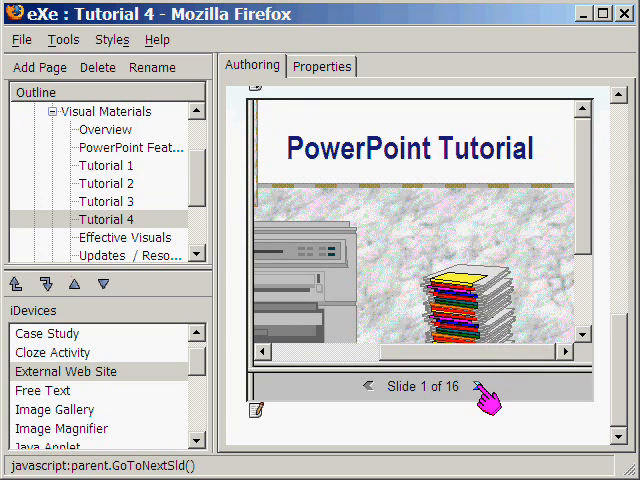
left_click(484, 388)
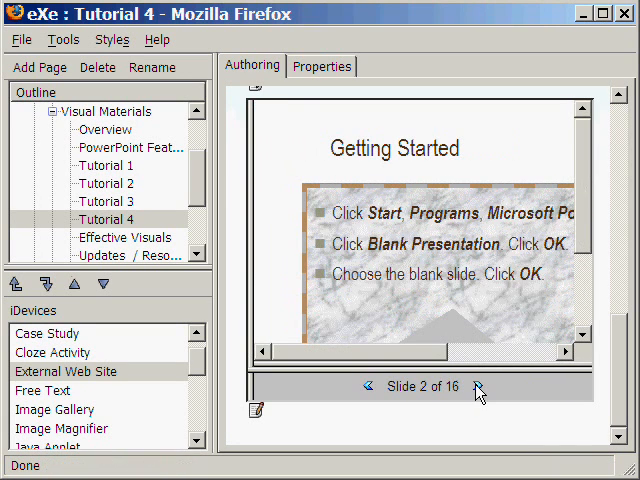
left_click(480, 388)
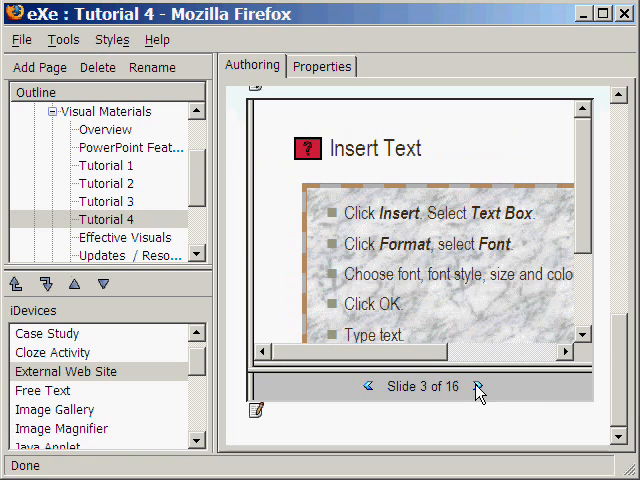
left_click(368, 388)
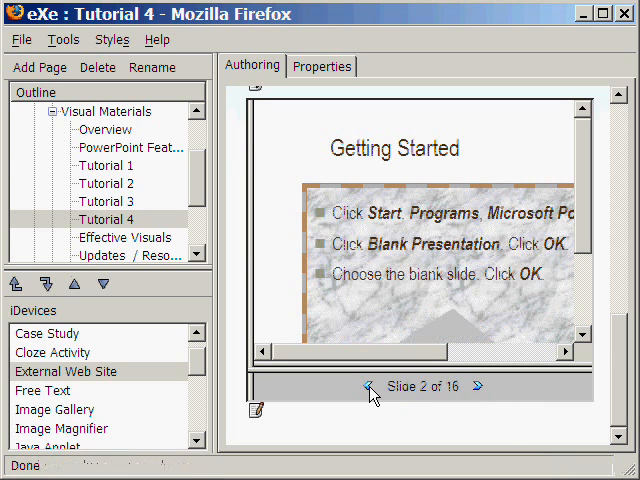
left_click(368, 386)
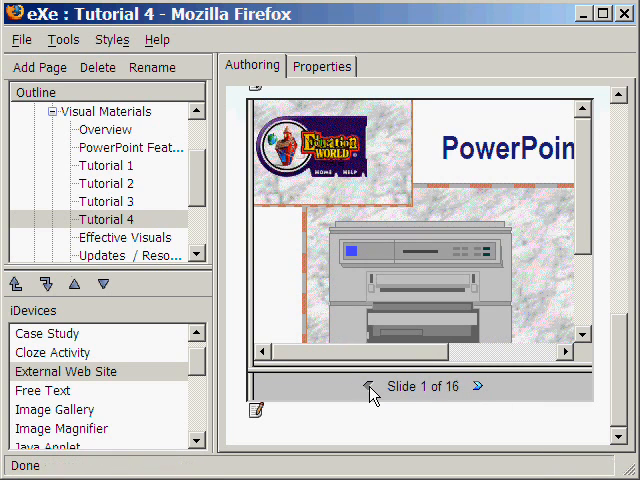
mouse_move(170, 404)
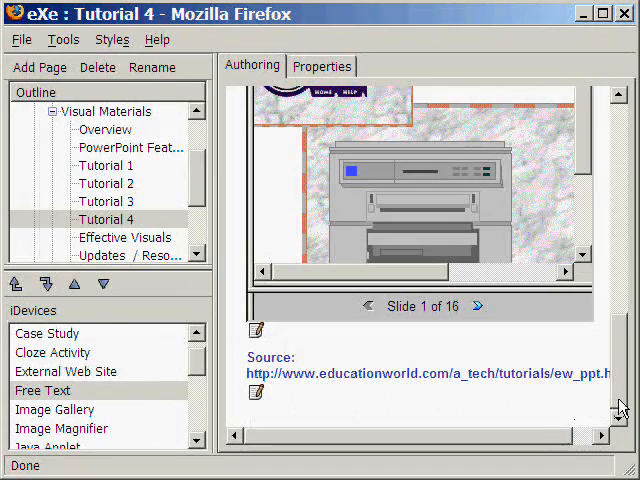
- Move down beneath the second embedded tutorial to place the educationworld.com Source line
scroll("down", 3)
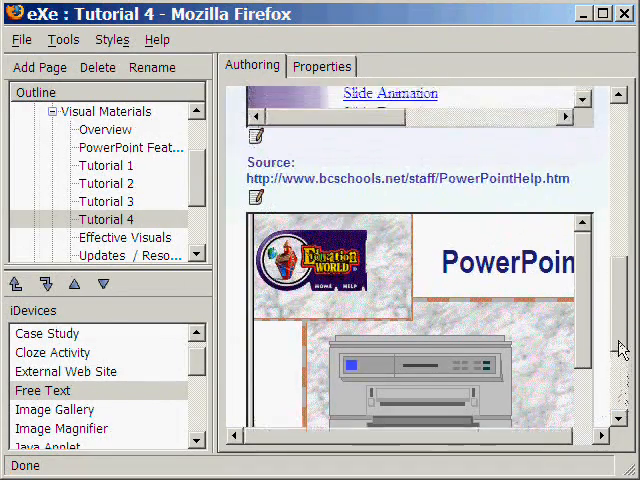